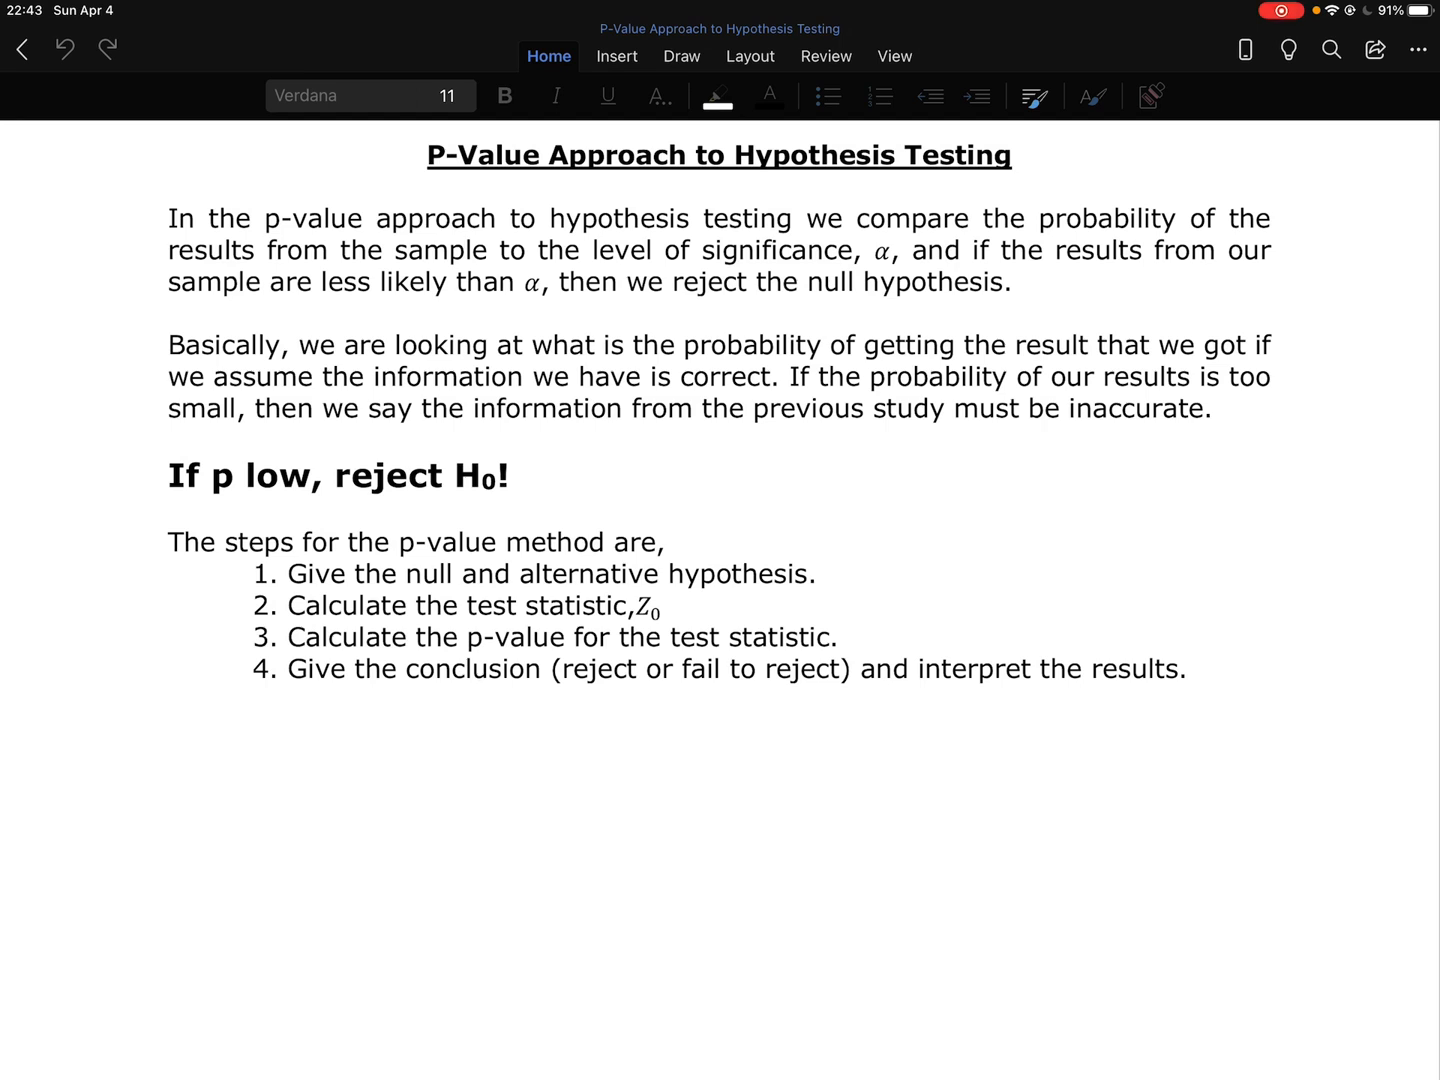
Draw a pink arrow pointing at Z0 in step 2 and handwrite 'test statistic' beside it
click(680, 56)
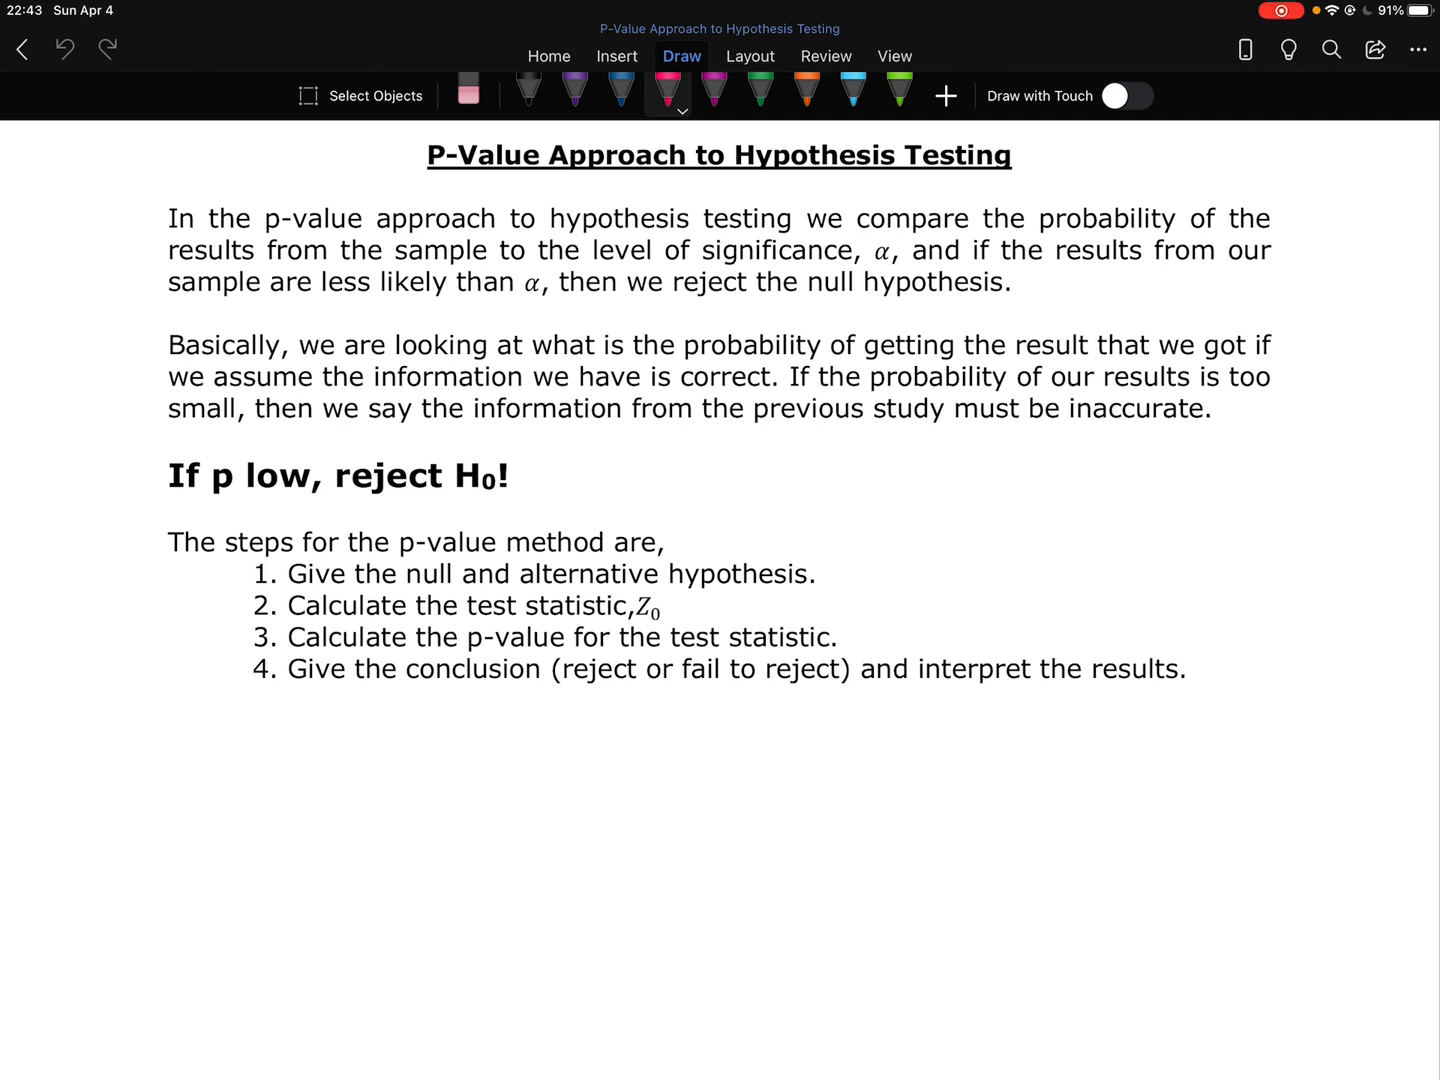
drag(736, 604, 668, 604)
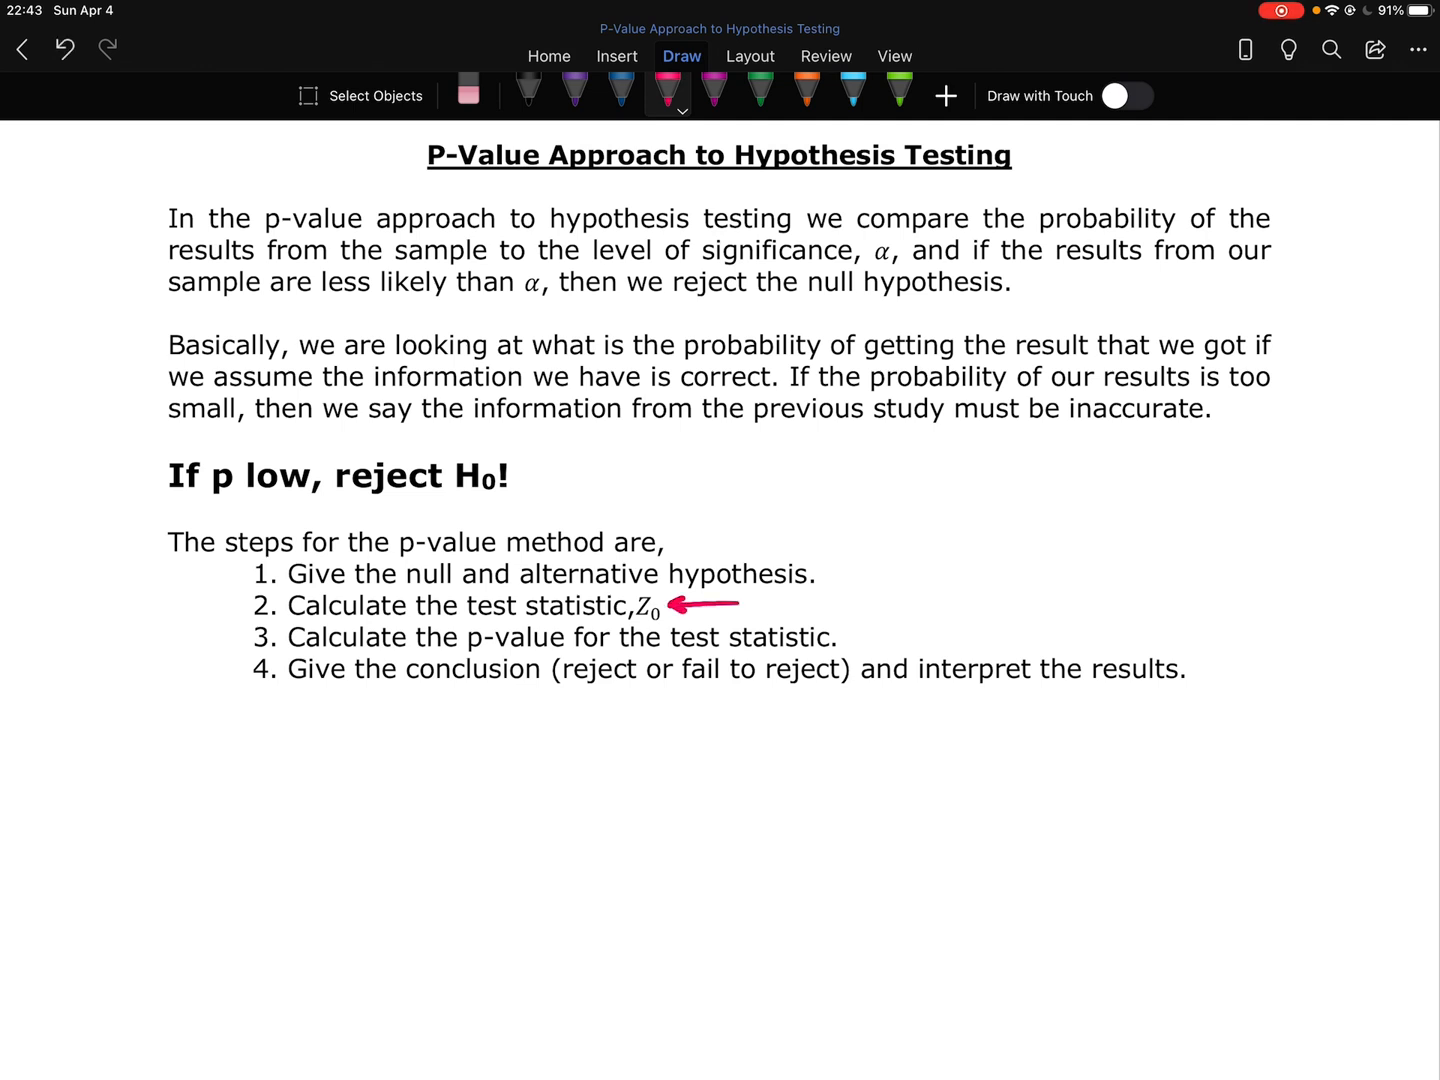
drag(746, 604, 804, 604)
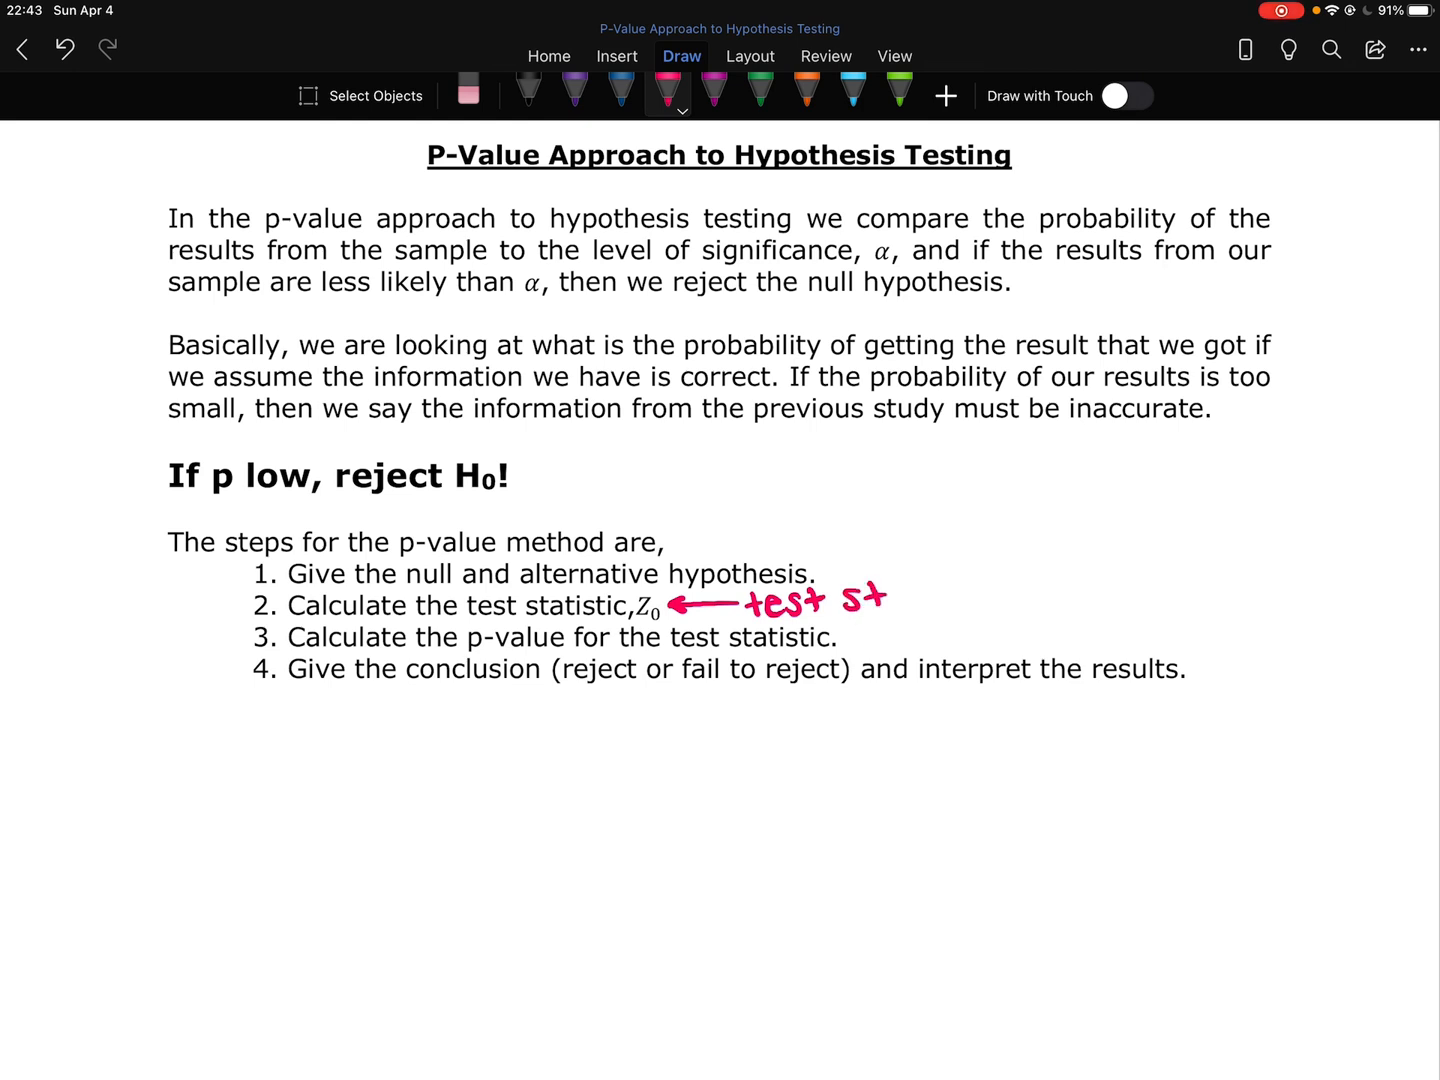
drag(860, 600, 960, 600)
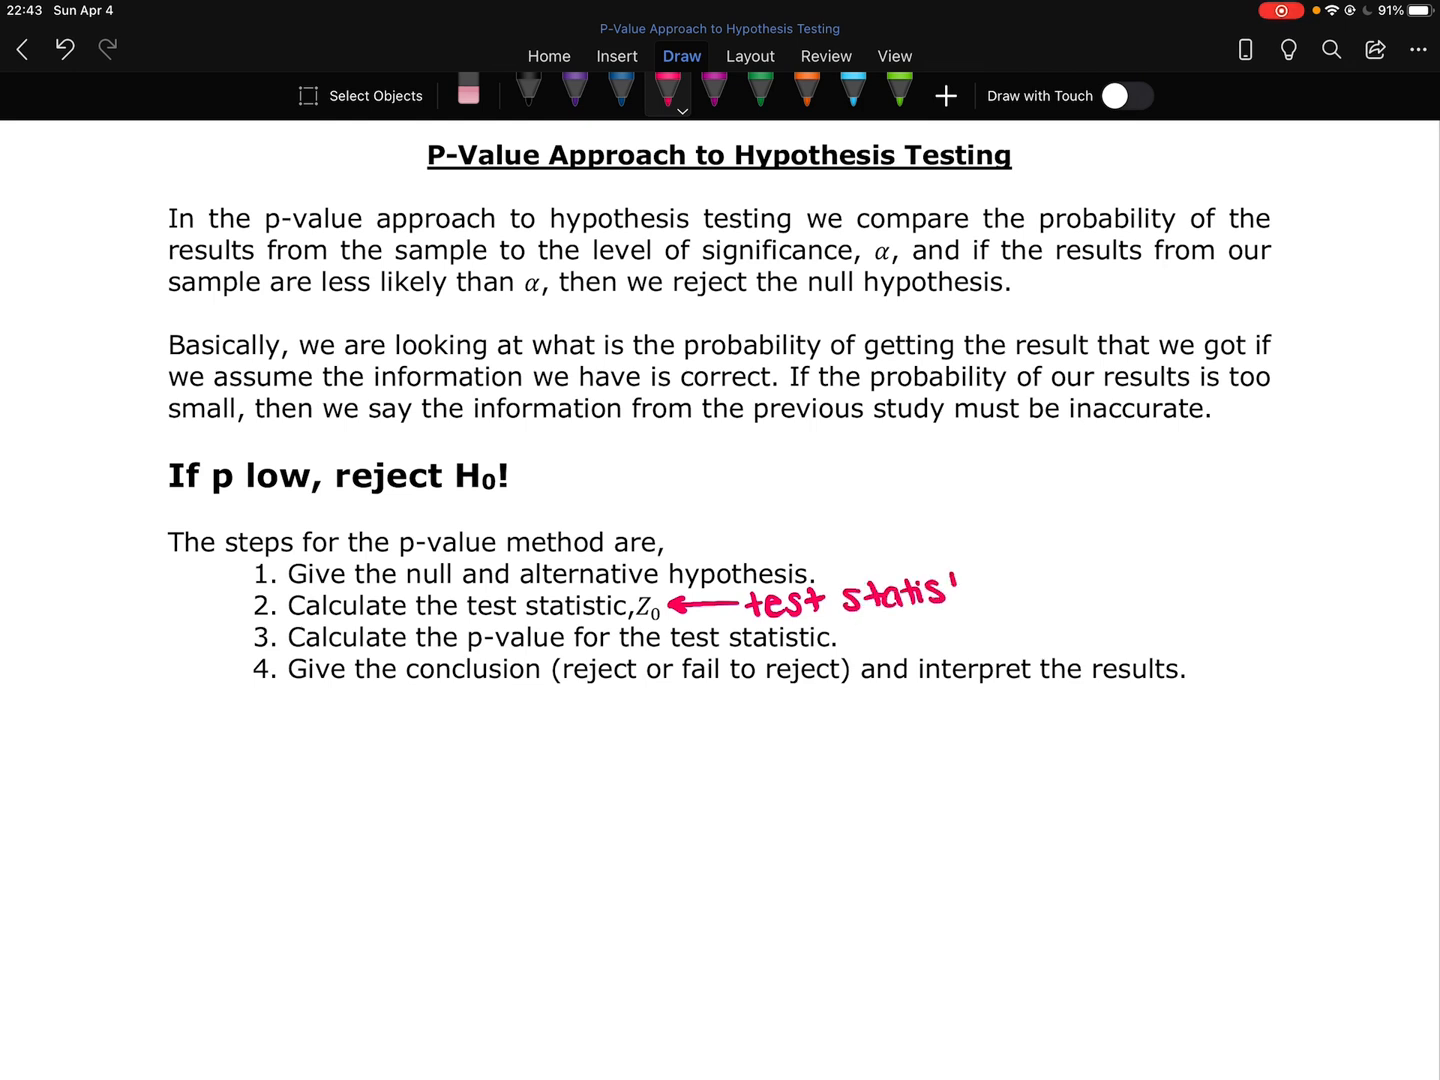
drag(930, 590, 984, 588)
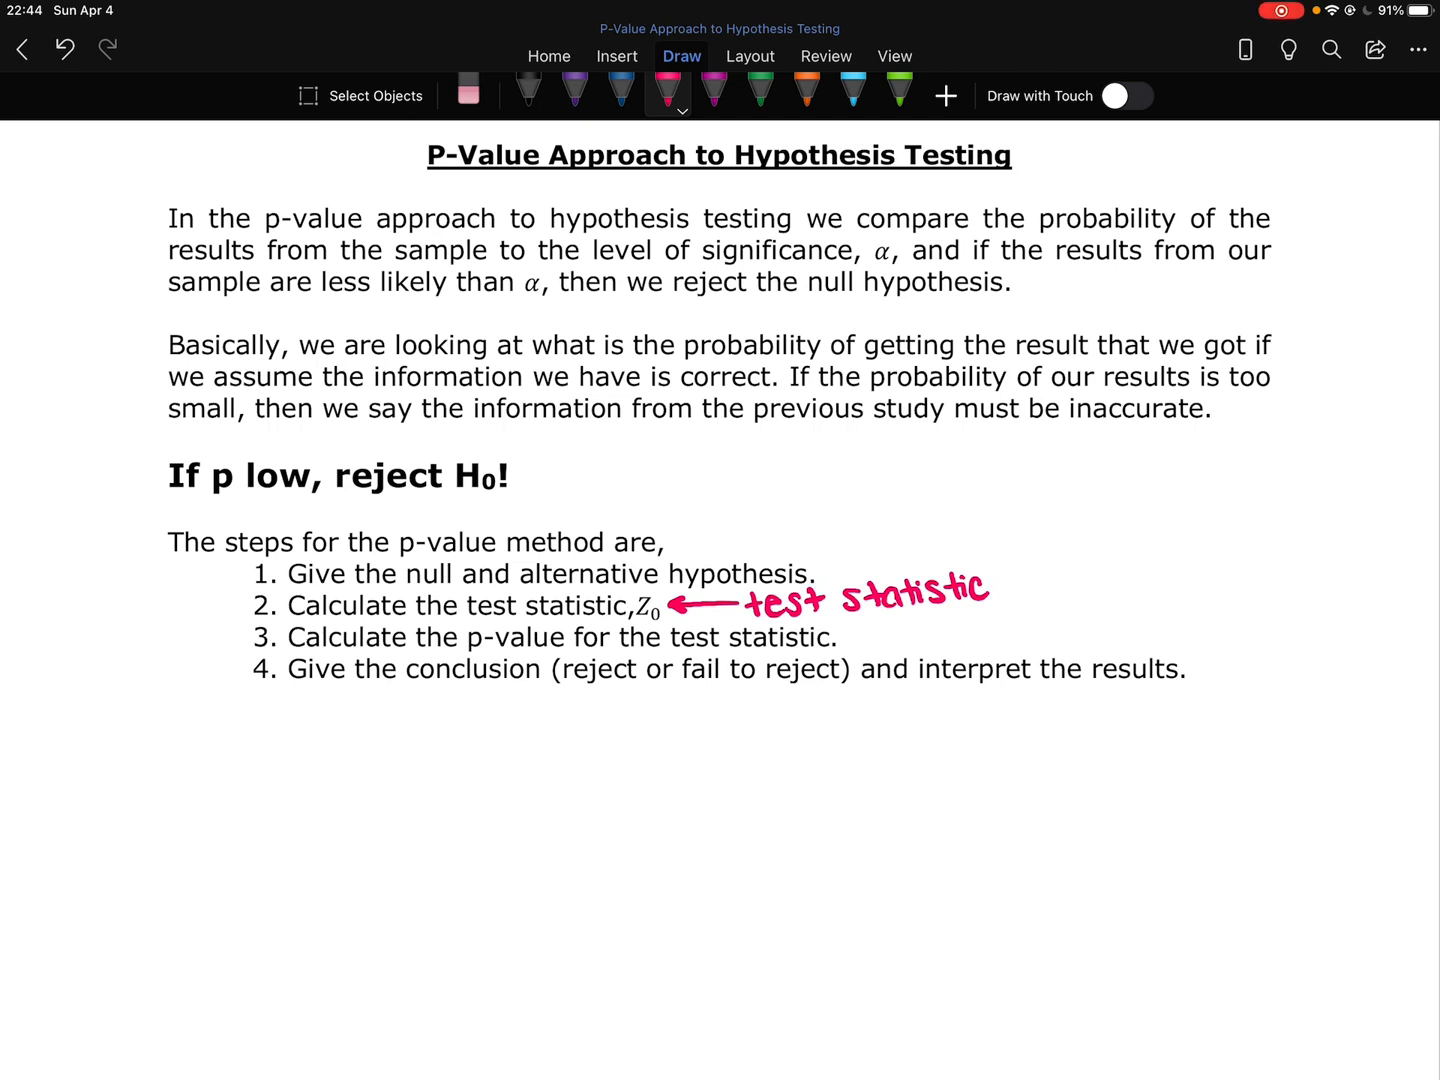
Switch to green ink and handwrite 'p-value is a probability (must be btwn 0+1)' beside step 3
click(760, 96)
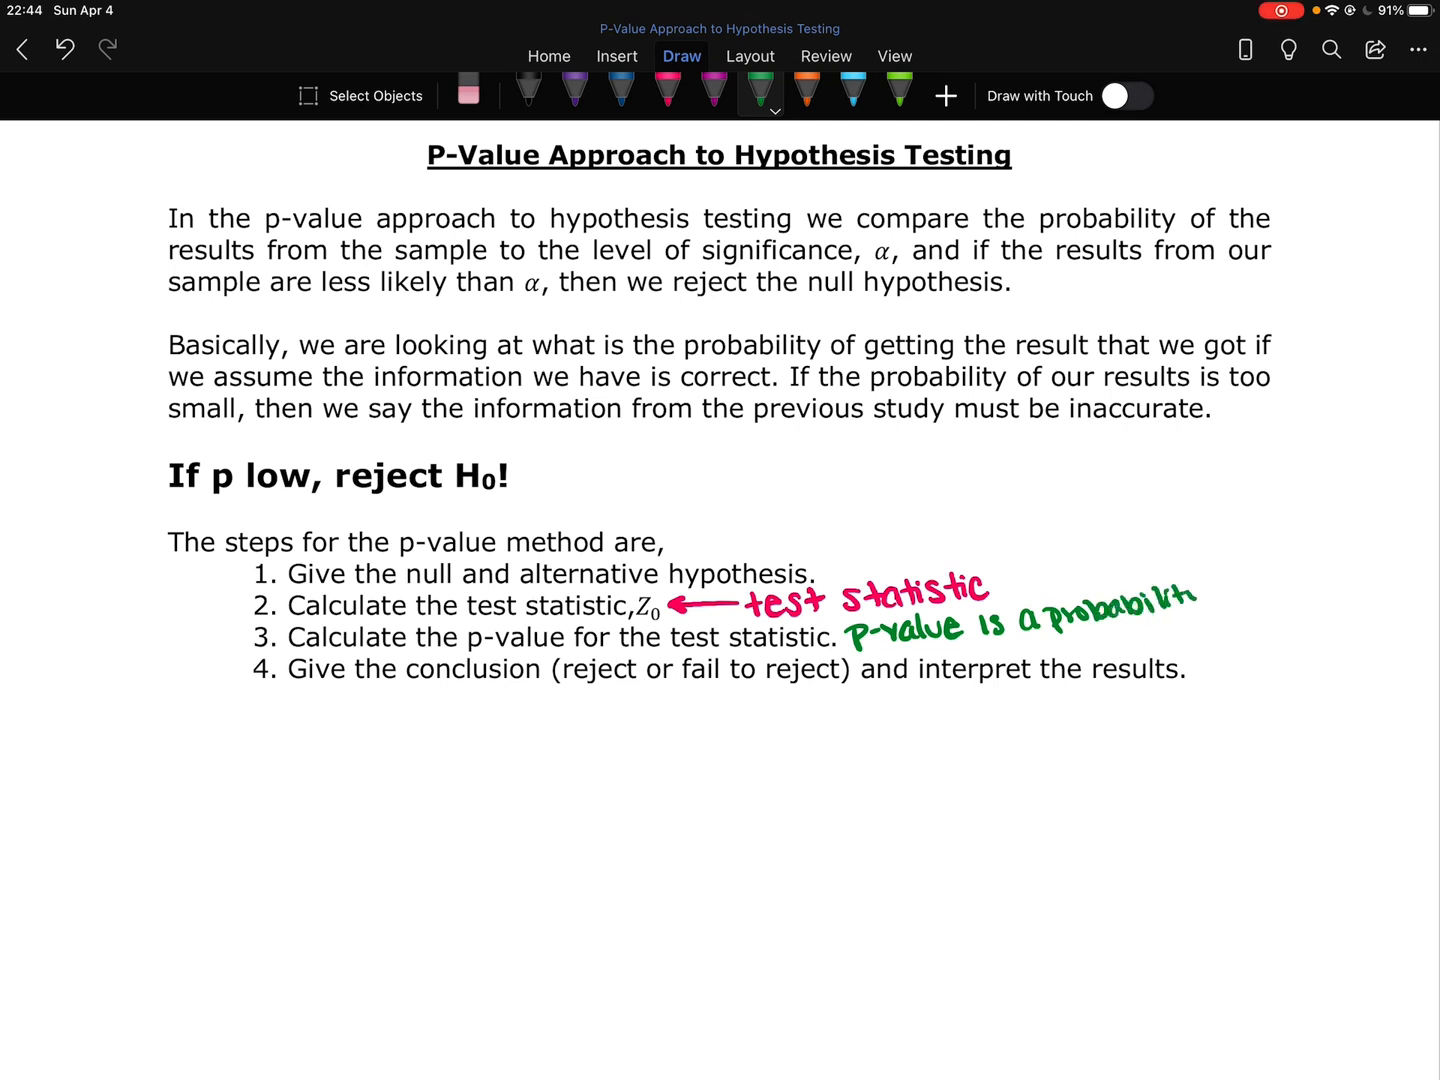
drag(1204, 580, 1236, 620)
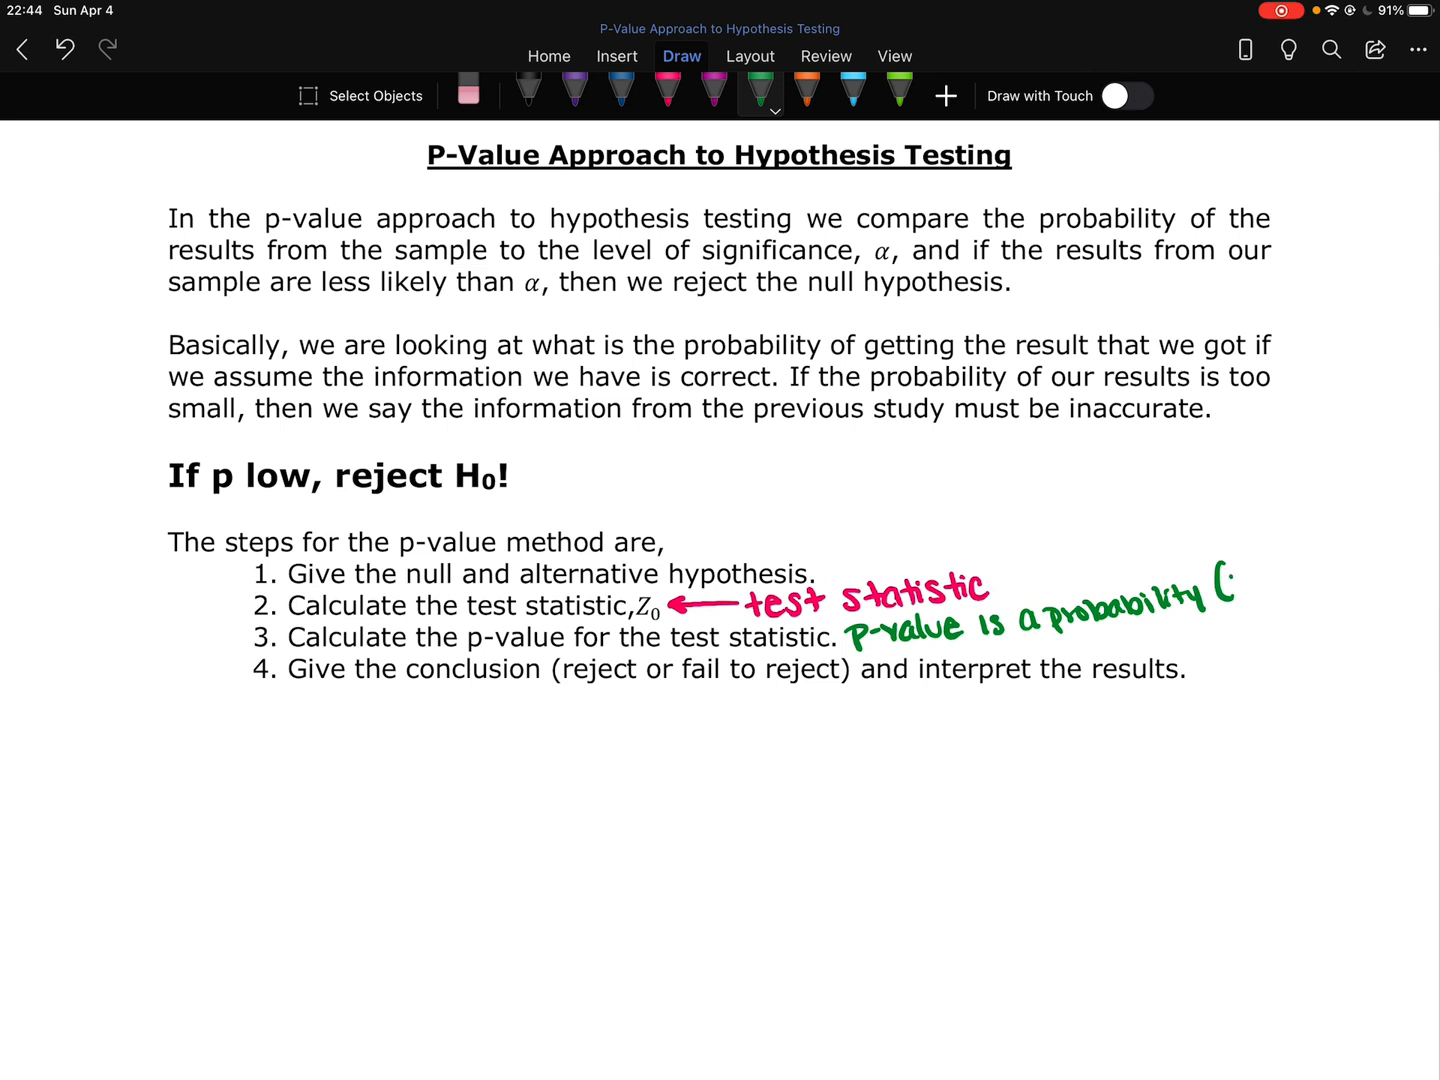
text(must be)
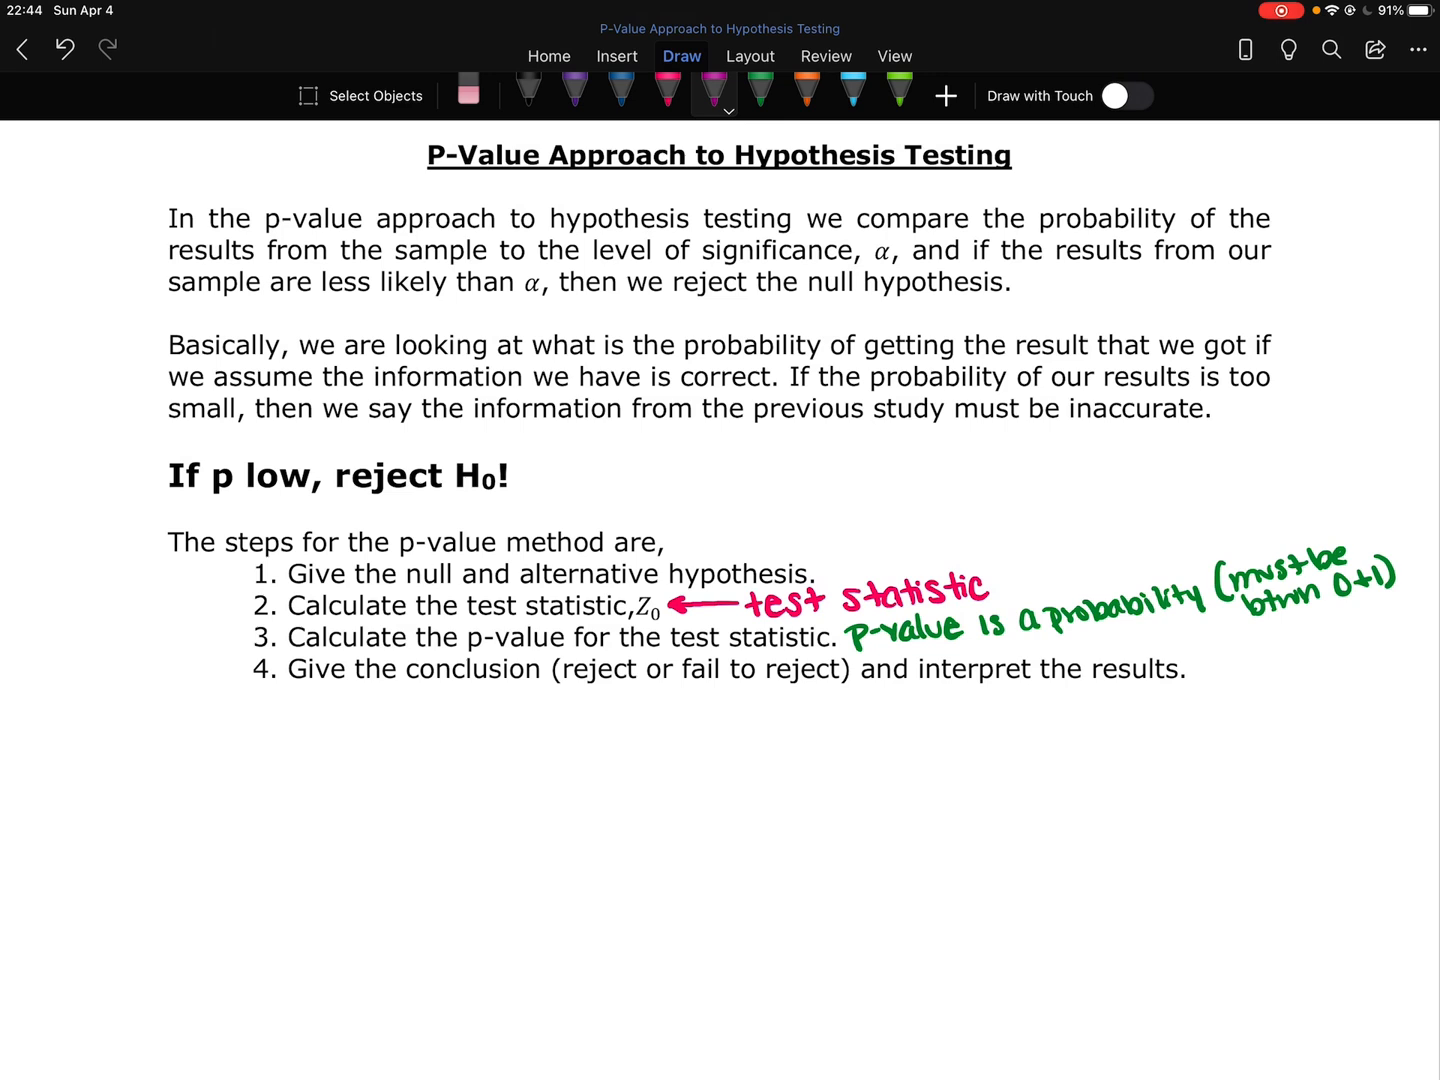
Handwrite purple '(do not reject)' under step 4 and draw an arrow up toward 'results'
drag(670, 700, 746, 696)
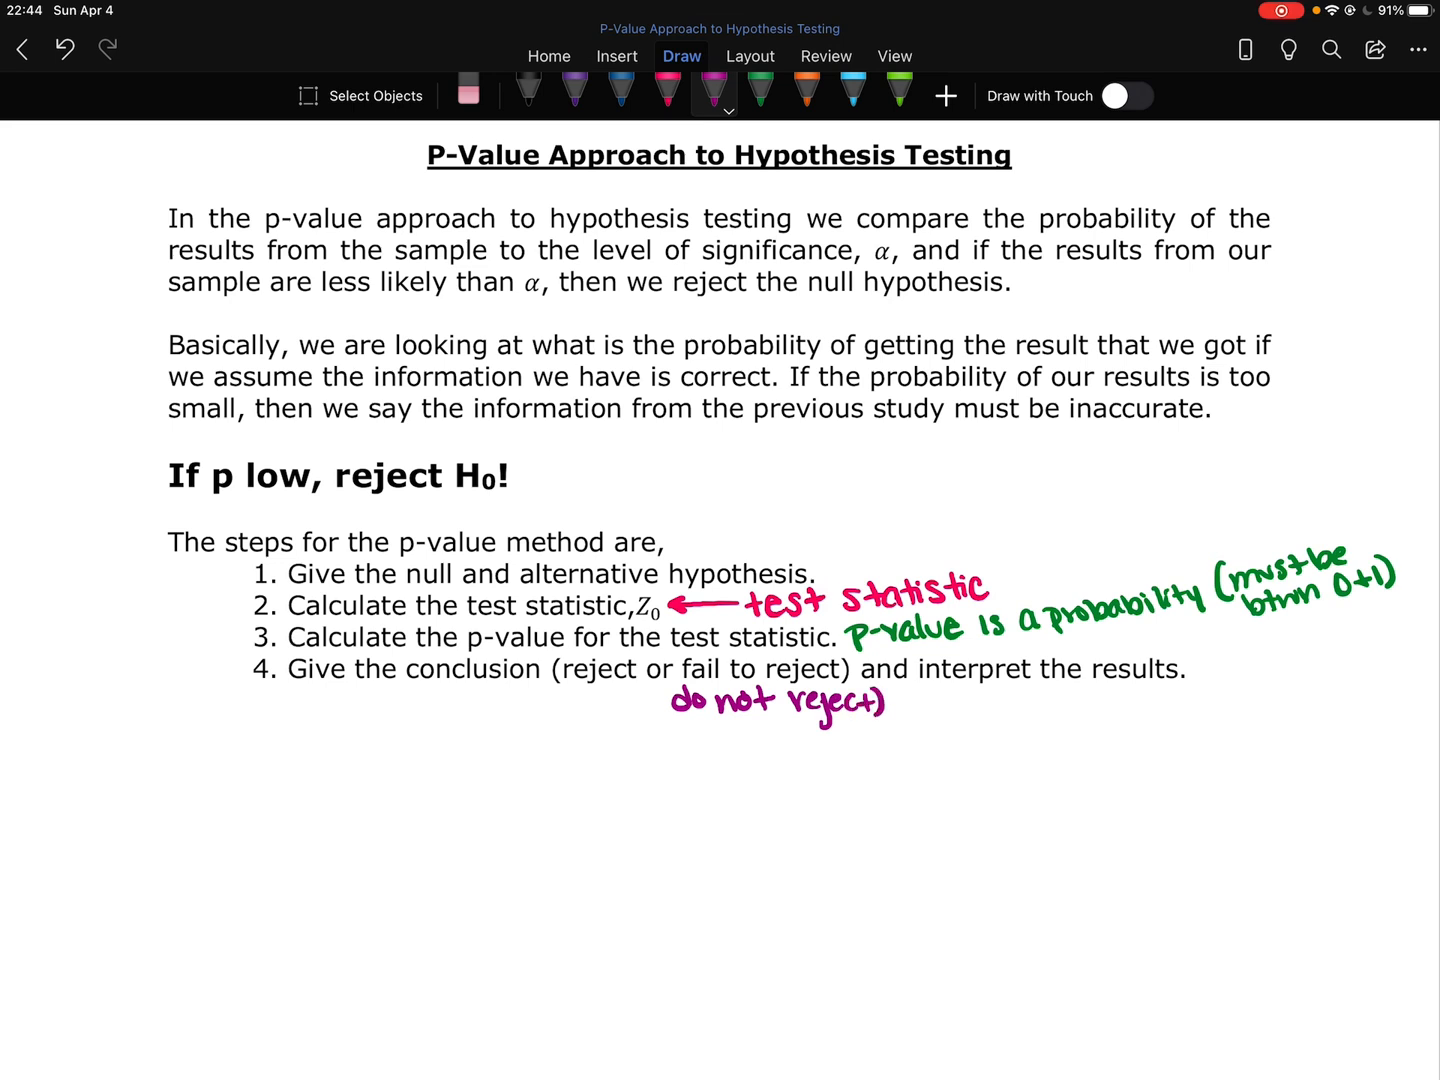
drag(680, 700, 668, 684)
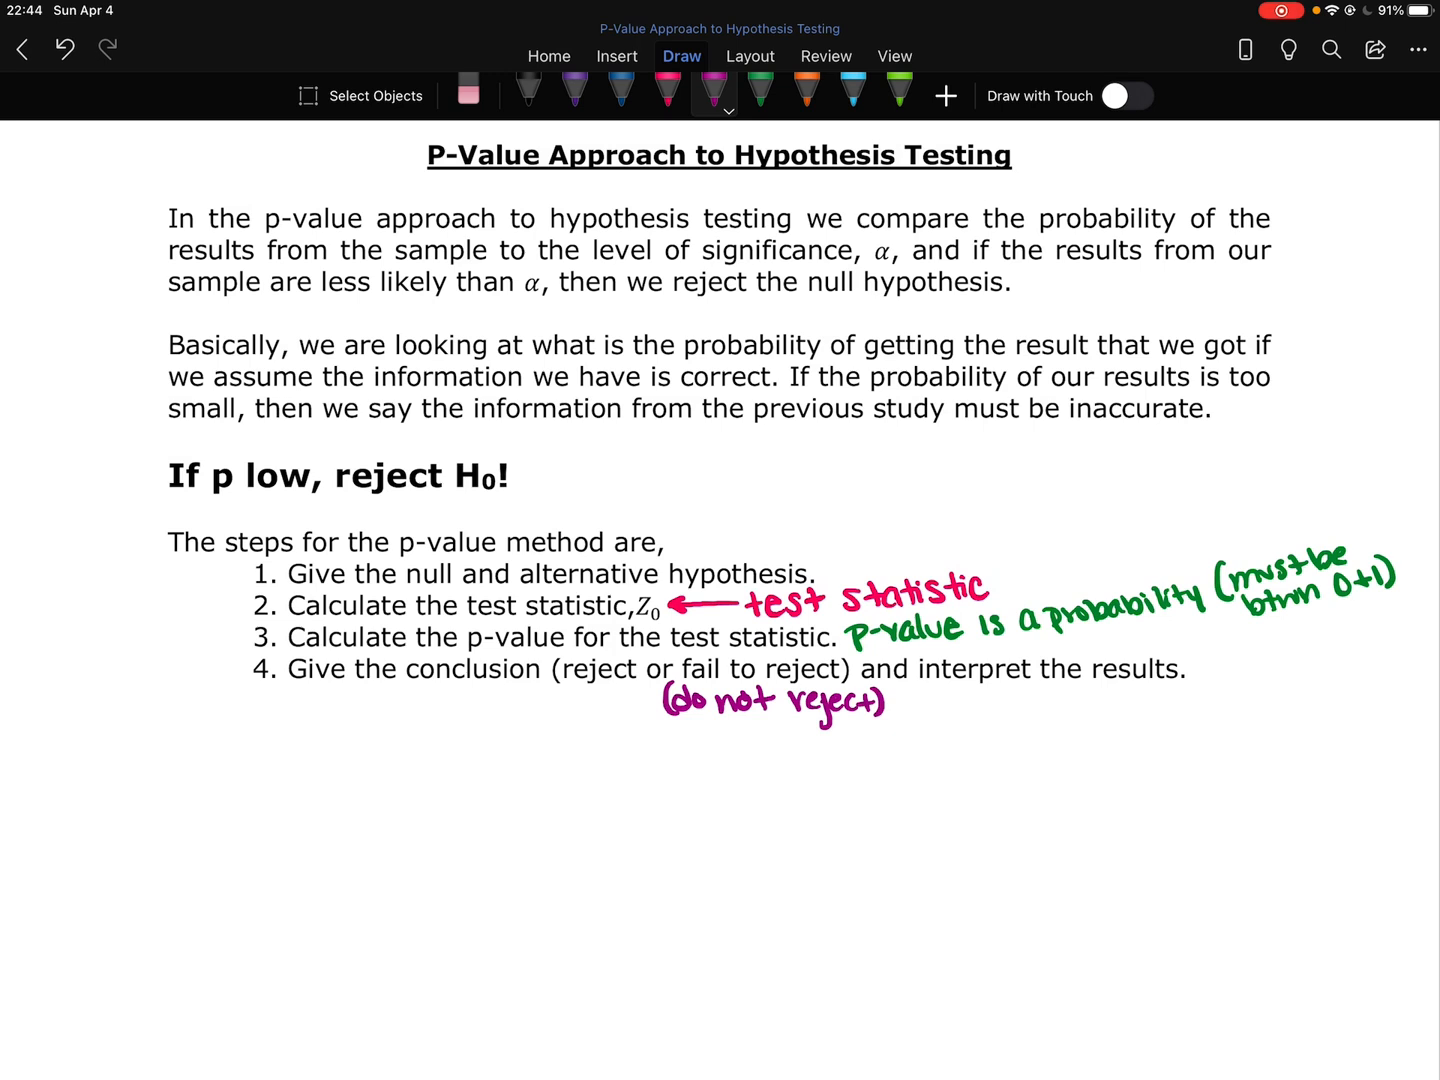
drag(1108, 700, 1100, 720)
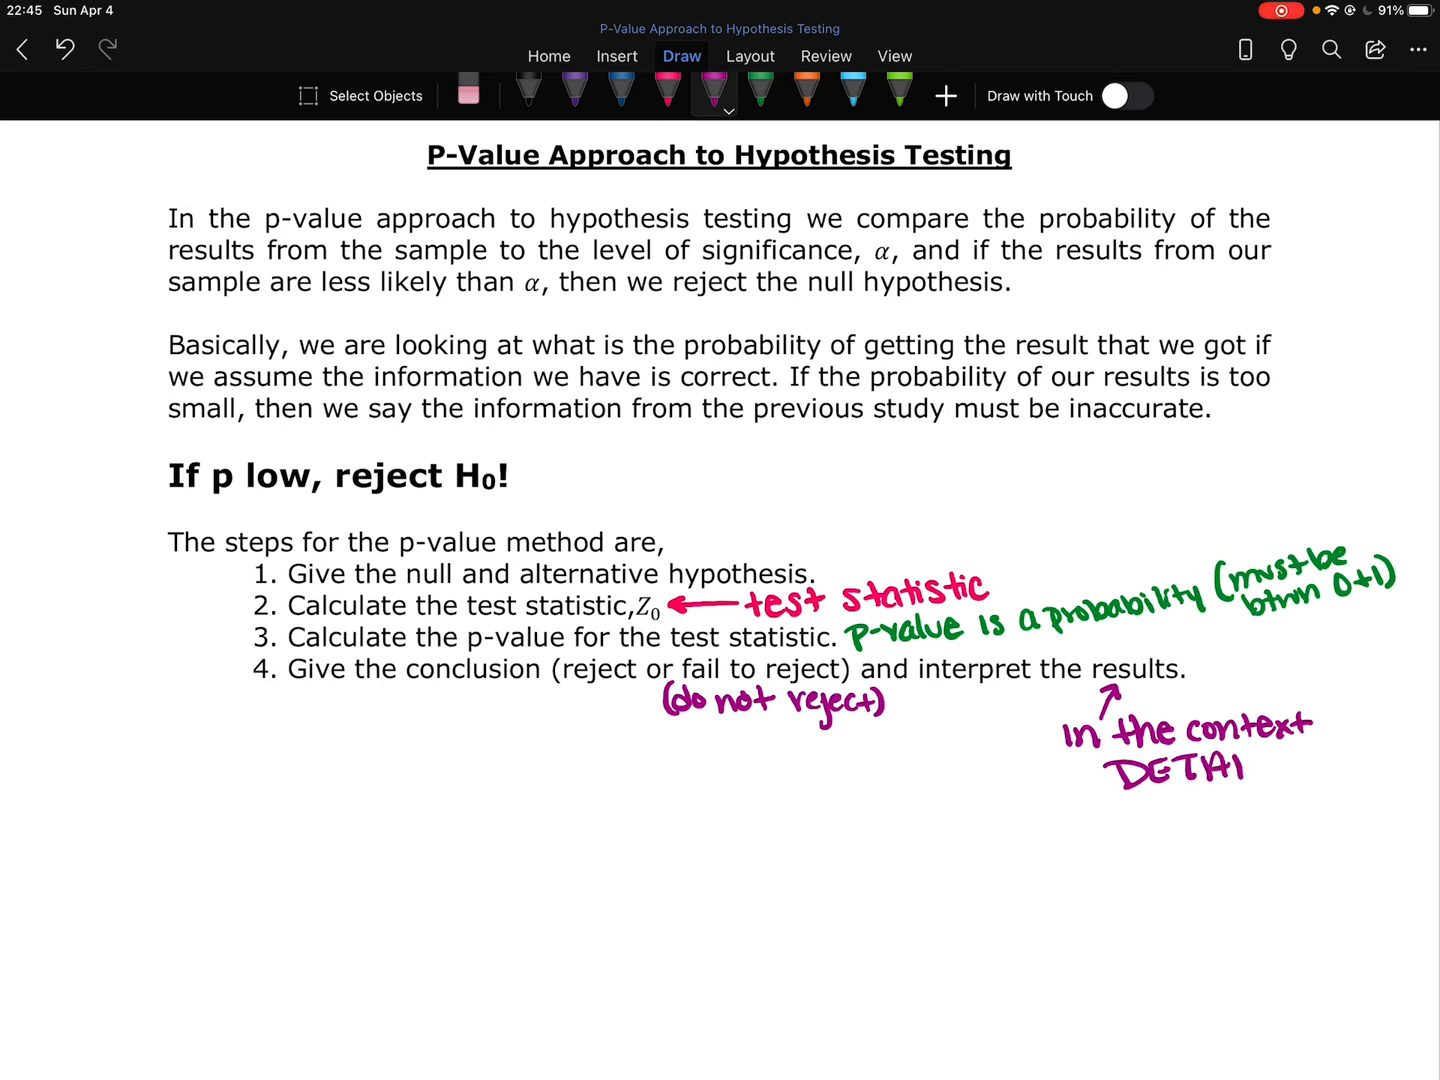
Finish 'in the context DETAILED!', underline it, and add the bullet 'no "it"' beneath
drag(1240, 760, 1300, 770)
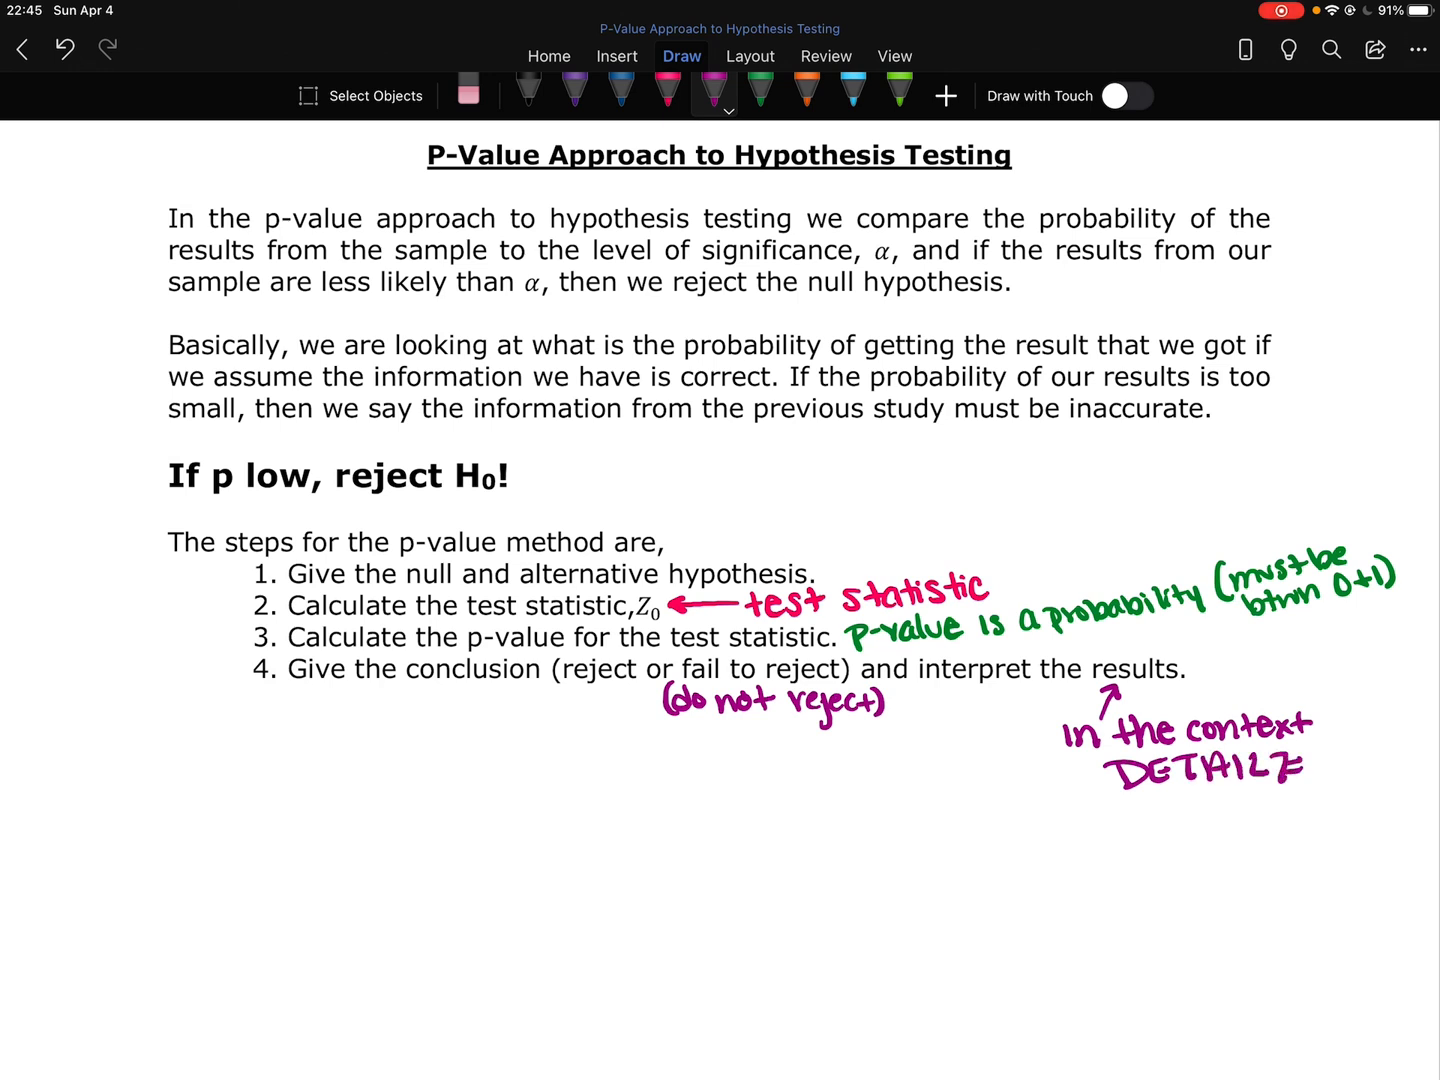
drag(1100, 764, 1350, 770)
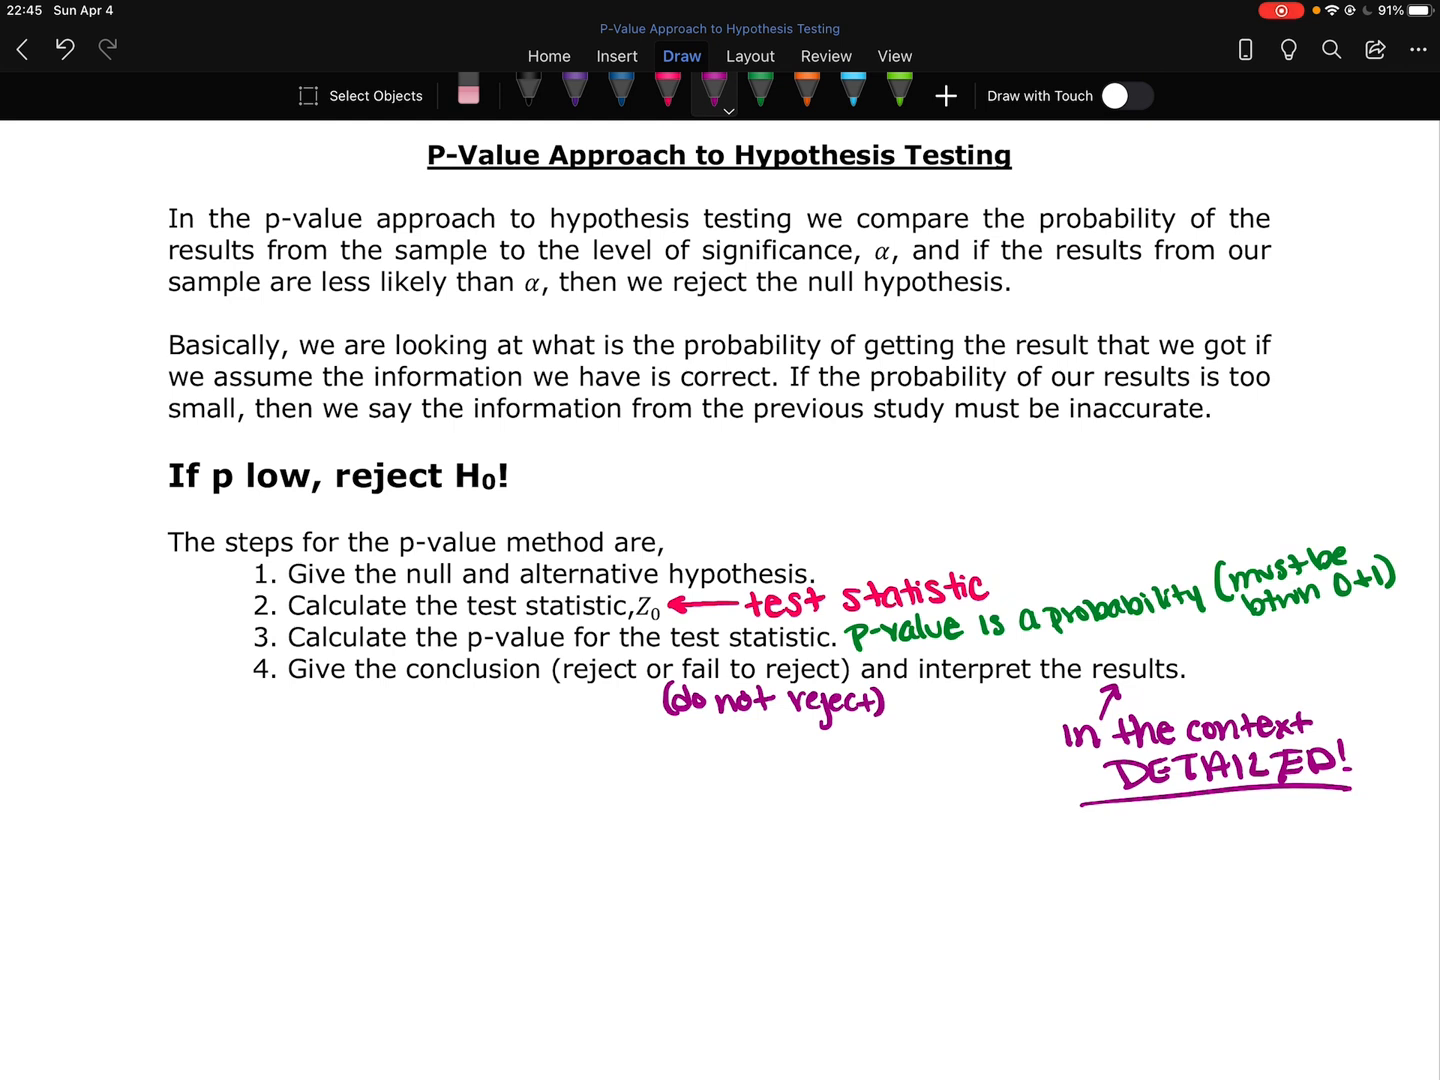
drag(1096, 824, 1156, 820)
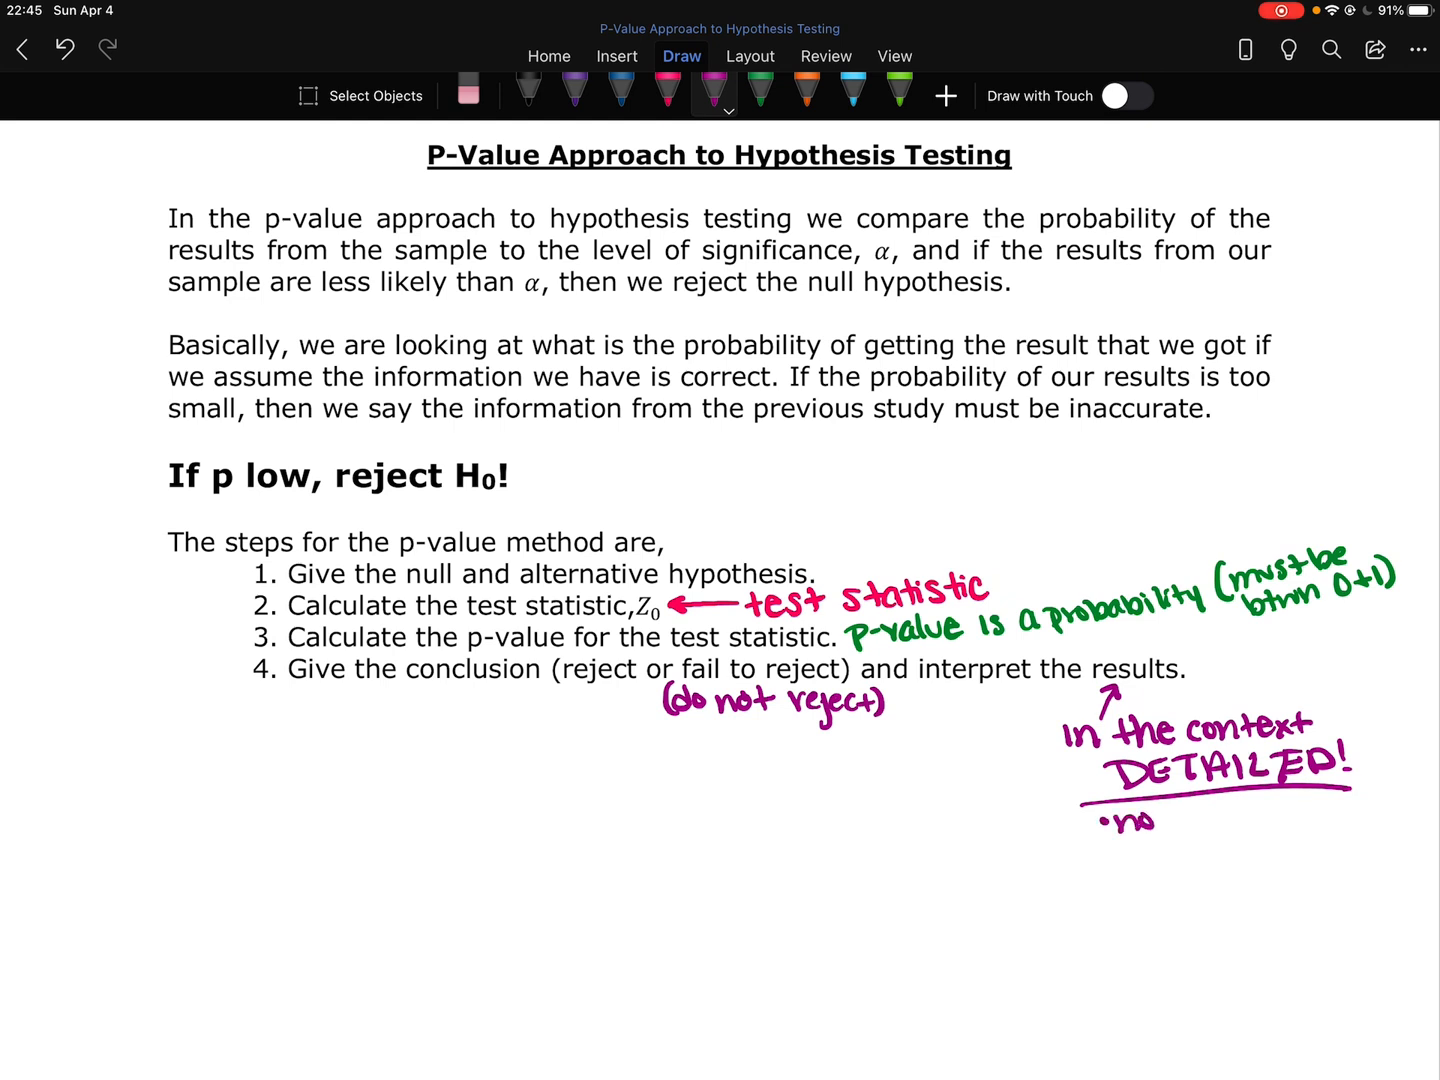
text(not)
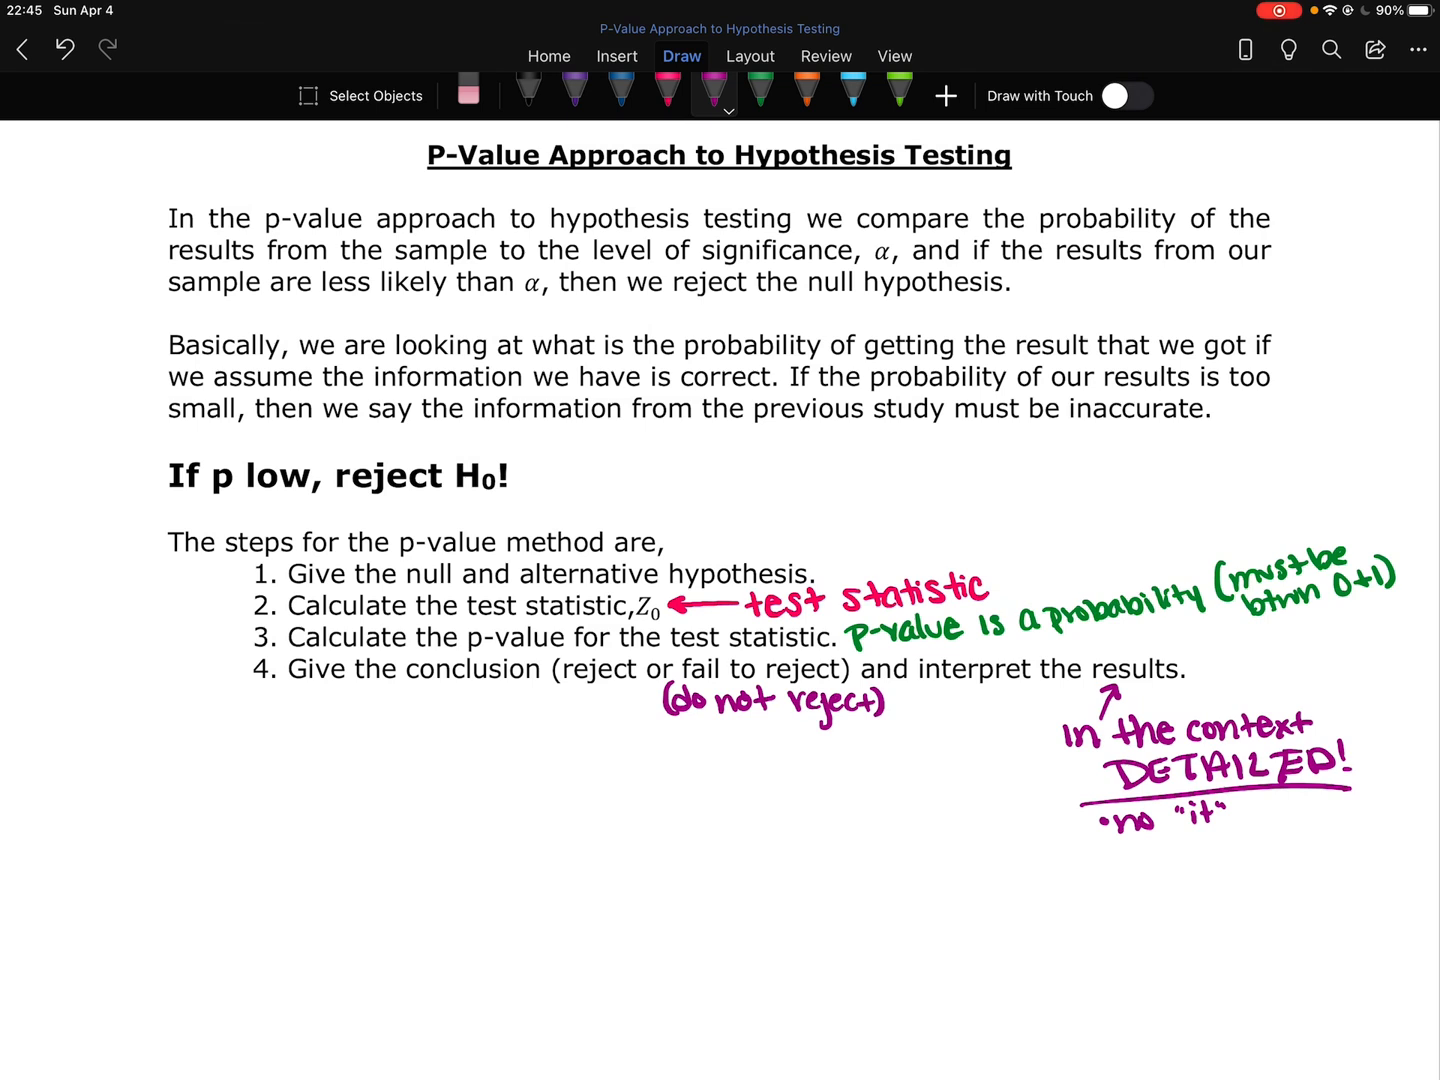
scroll(down, 3)
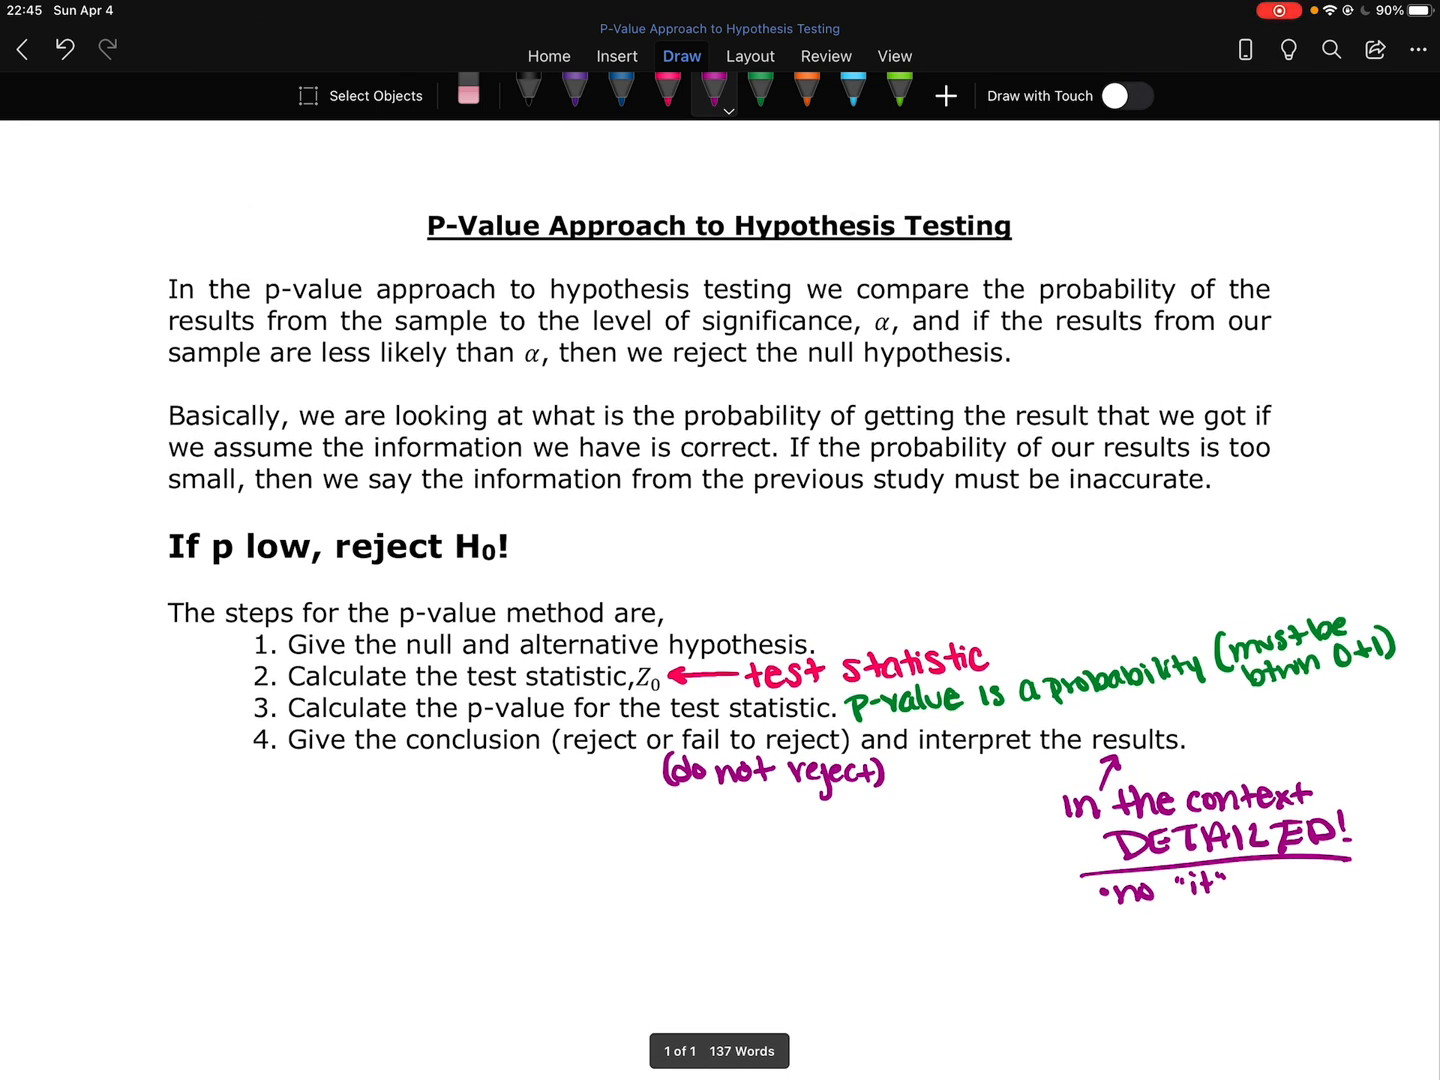